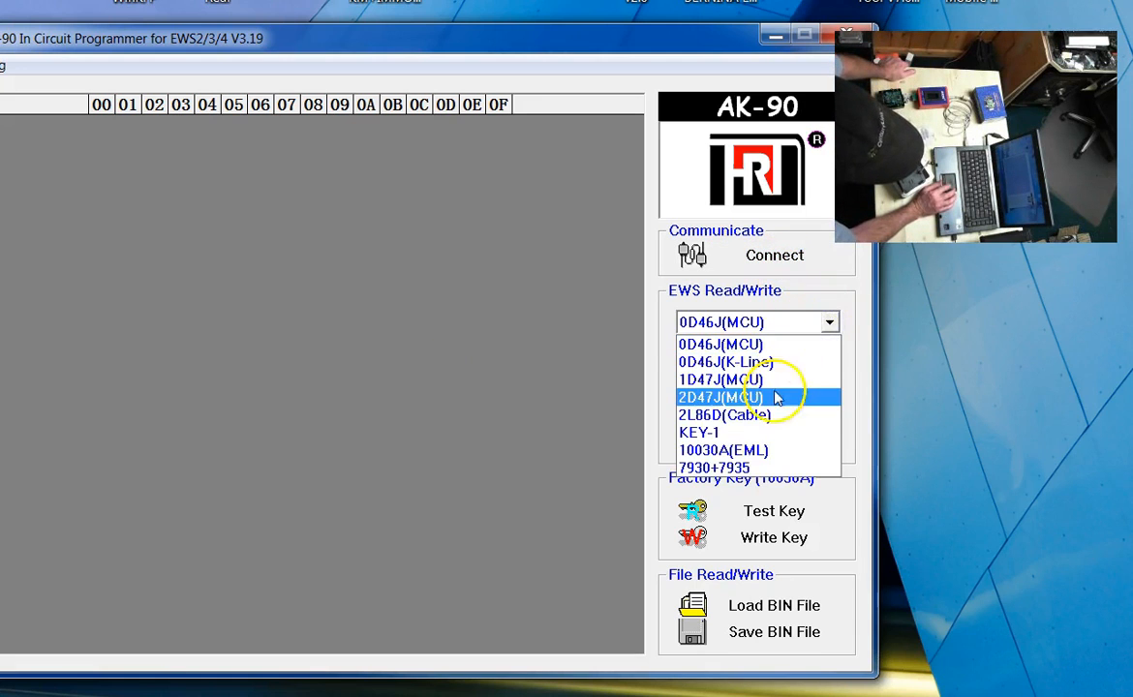
{"action": "mouse_move", "coordinate": [765, 415]}
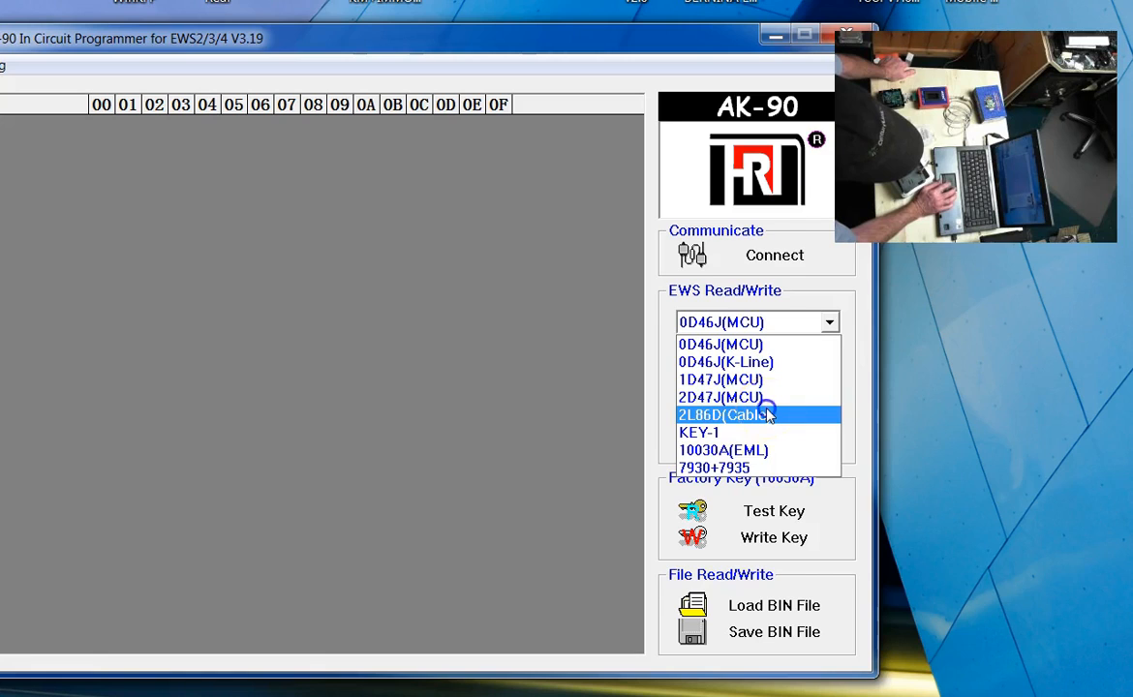
Select the 2L86D (Cable) chip type and start the EWS read.
{"action": "left_click", "coordinate": [724, 415]}
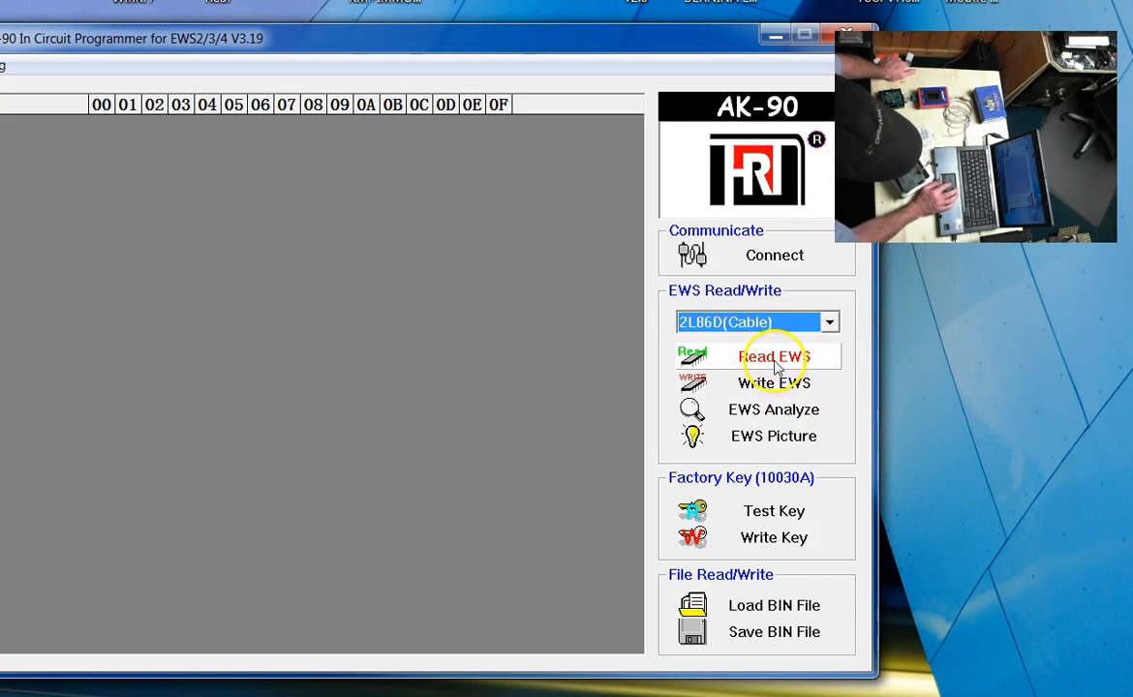
{"action": "left_click", "coordinate": [775, 356]}
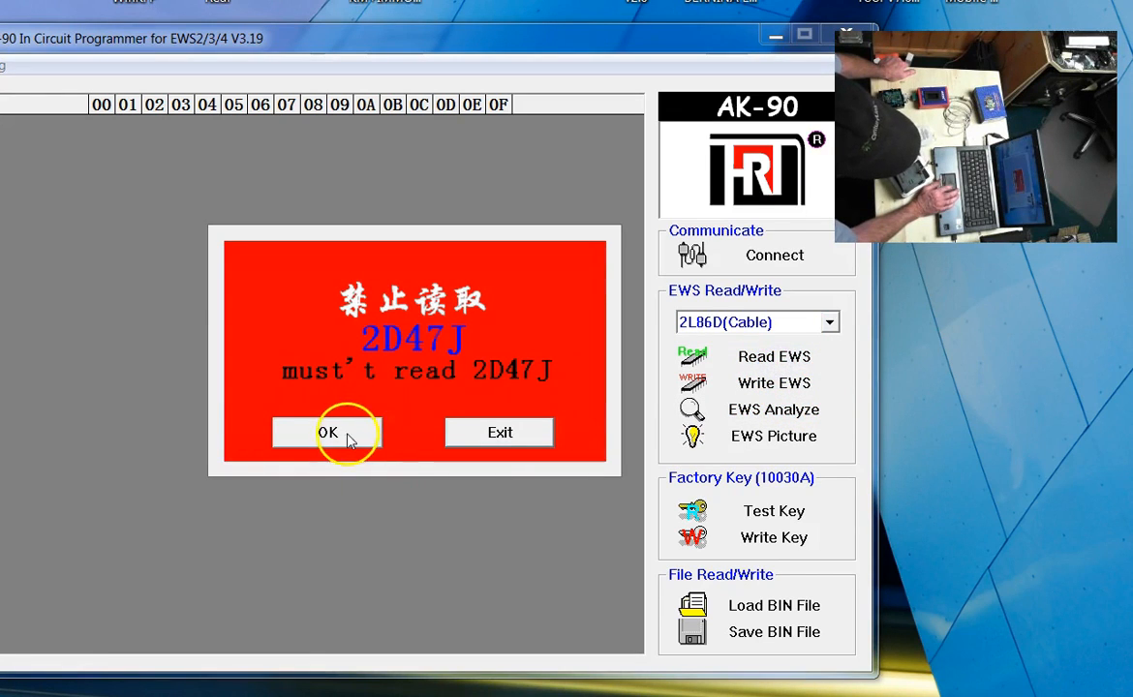
Acknowledge the 2D47J warning, read the 2L86D memory and save the dump as a BIN file.
{"action": "left_click", "coordinate": [329, 432]}
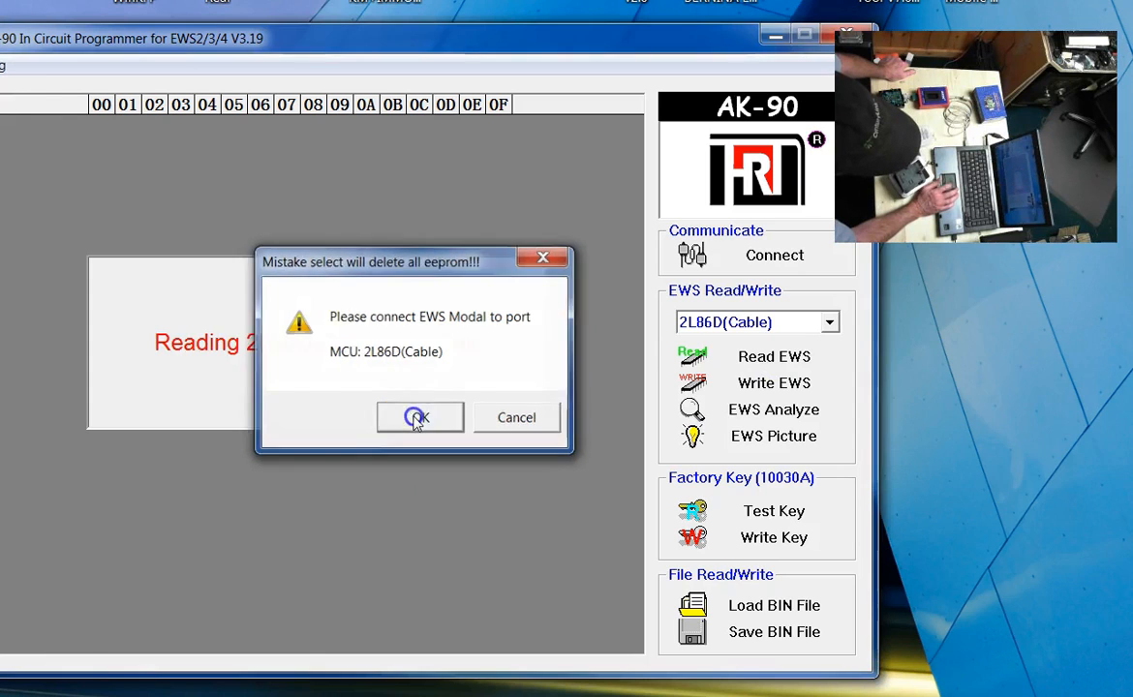
{"action": "left_click", "coordinate": [418, 418]}
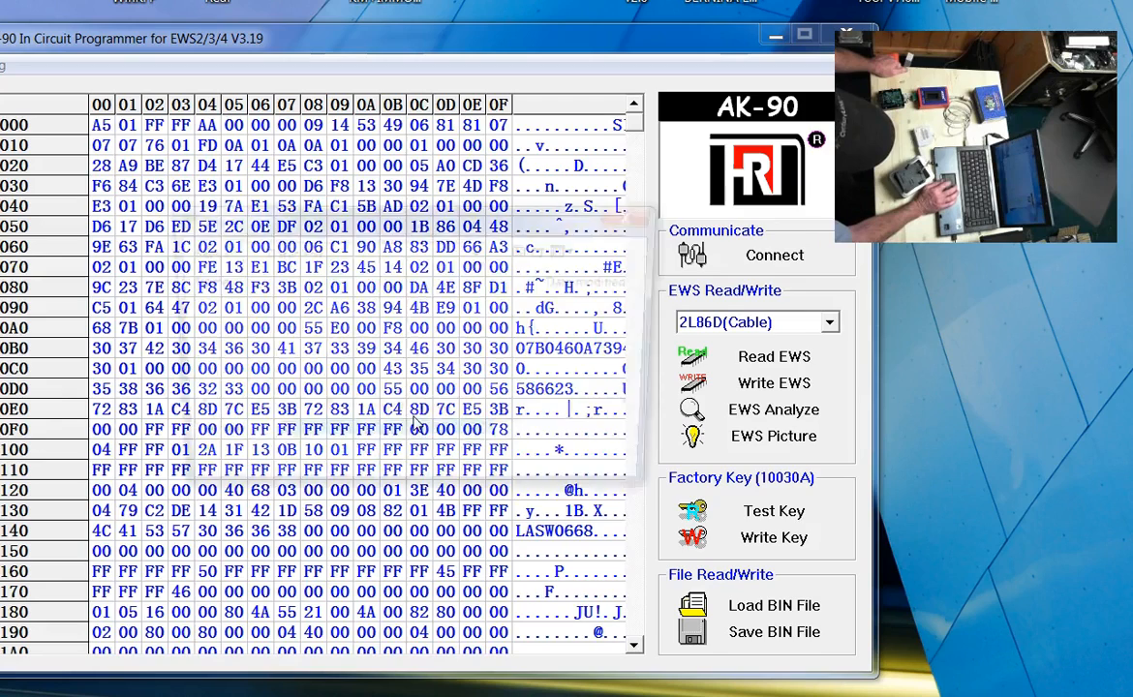
{"action": "left_click", "coordinate": [775, 631]}
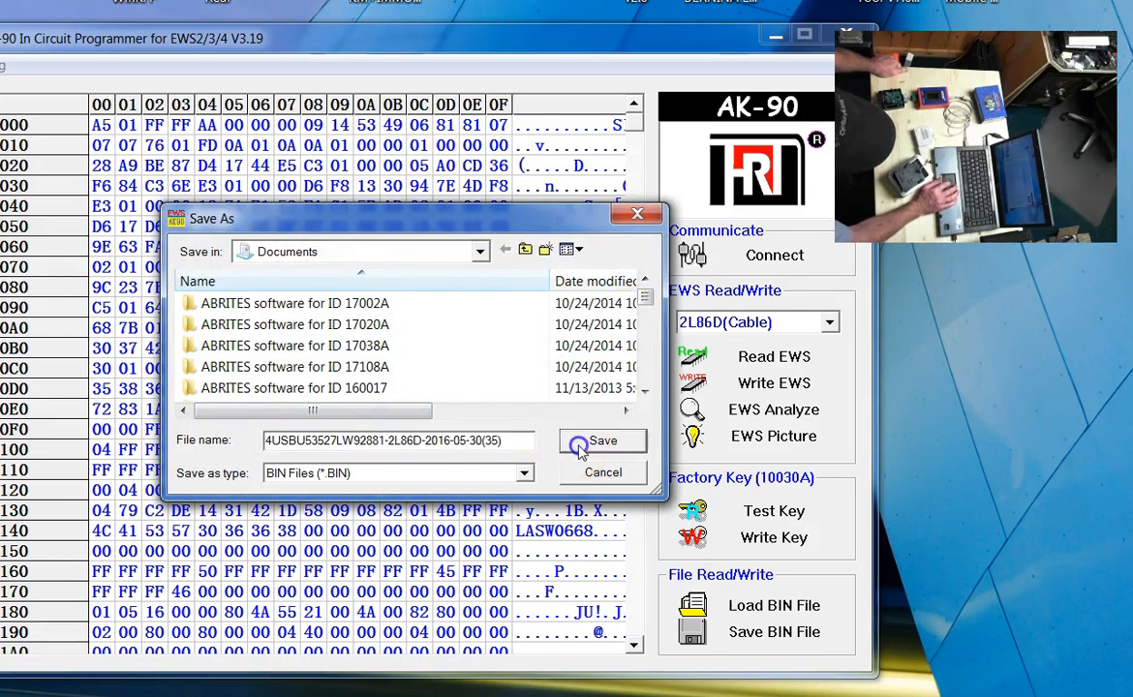
{"action": "left_click", "coordinate": [600, 441]}
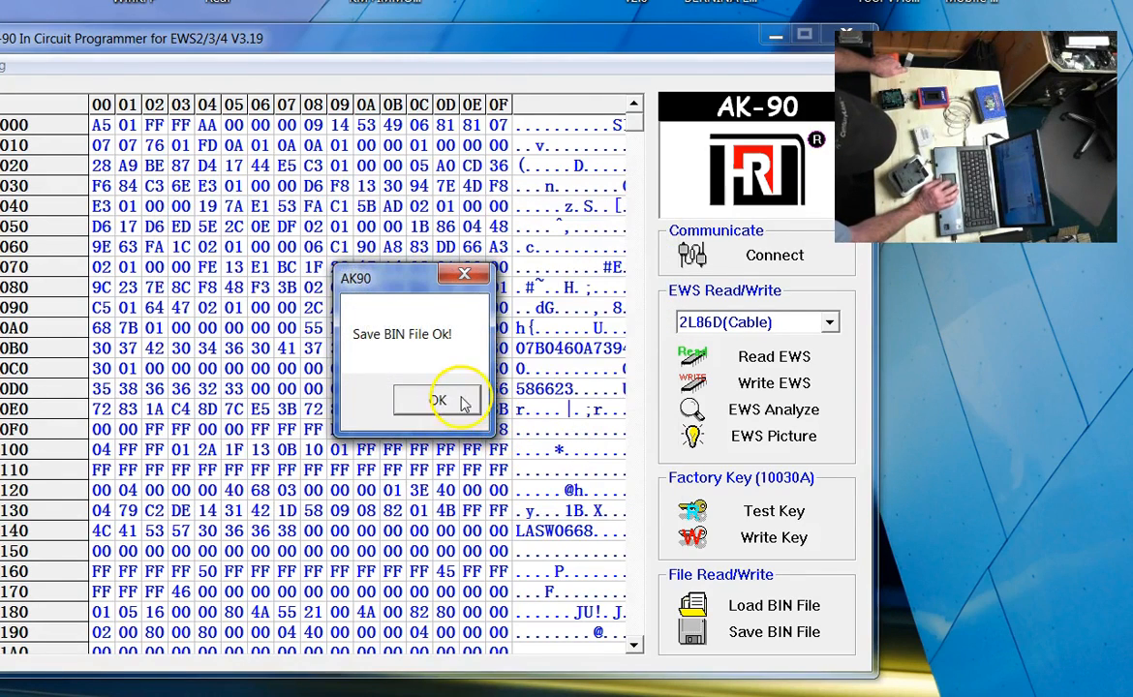
{"action": "left_click", "coordinate": [437, 401]}
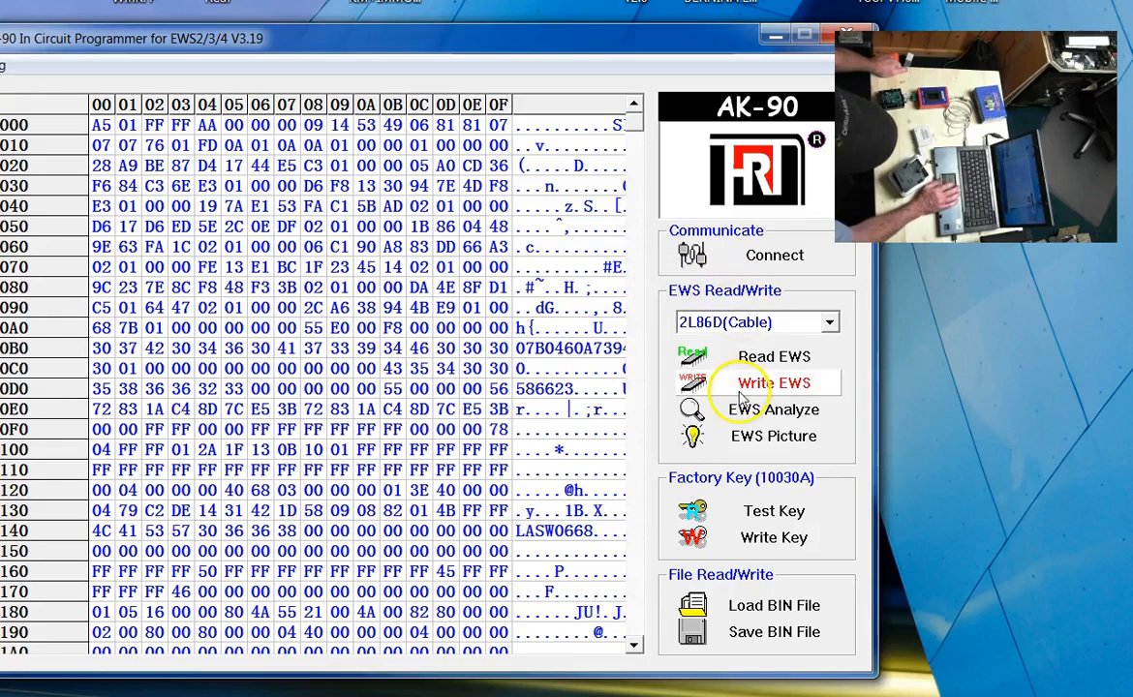
{"action": "left_click", "coordinate": [775, 409]}
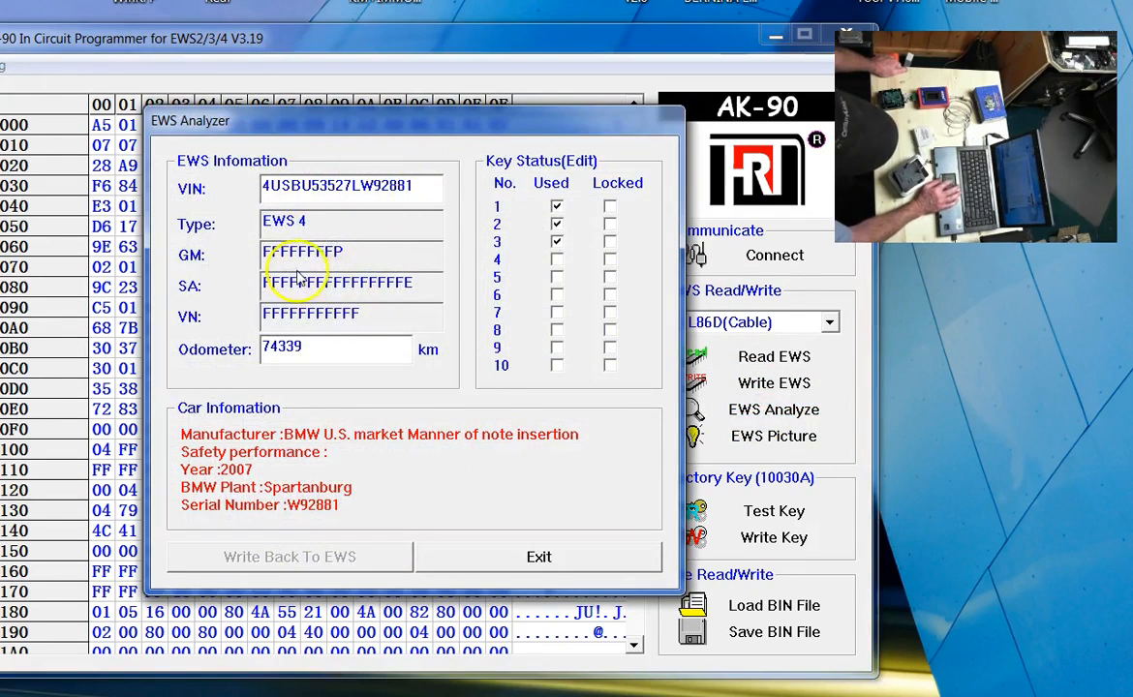
{"action": "mouse_move", "coordinate": [391, 376]}
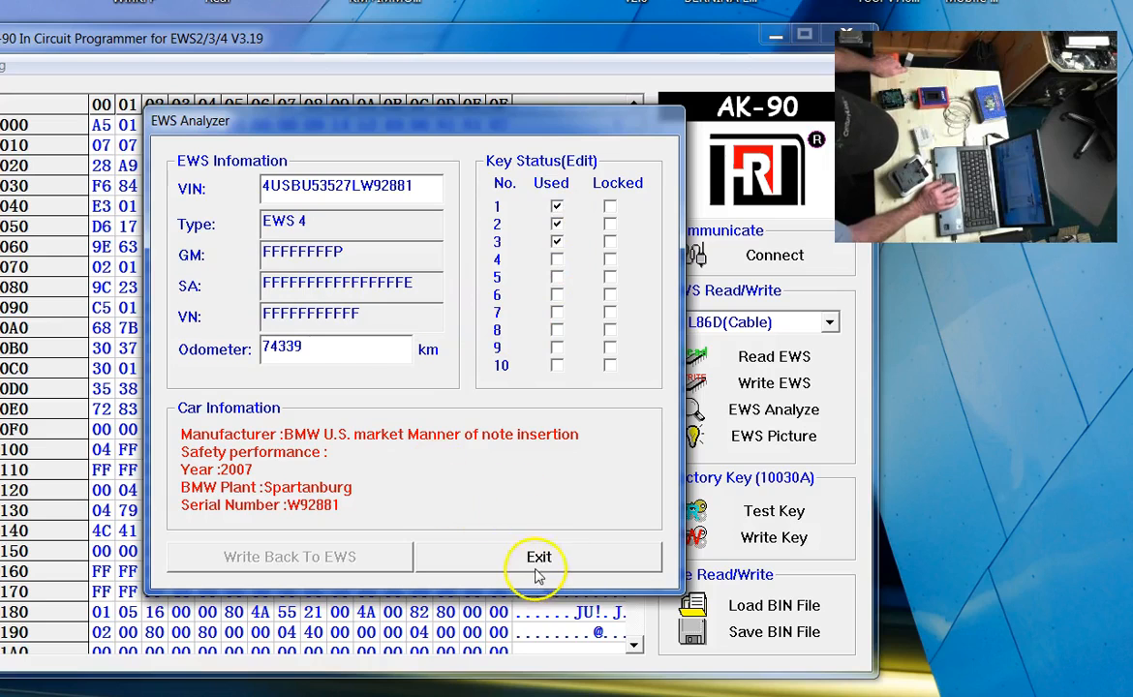
{"action": "left_click", "coordinate": [539, 558]}
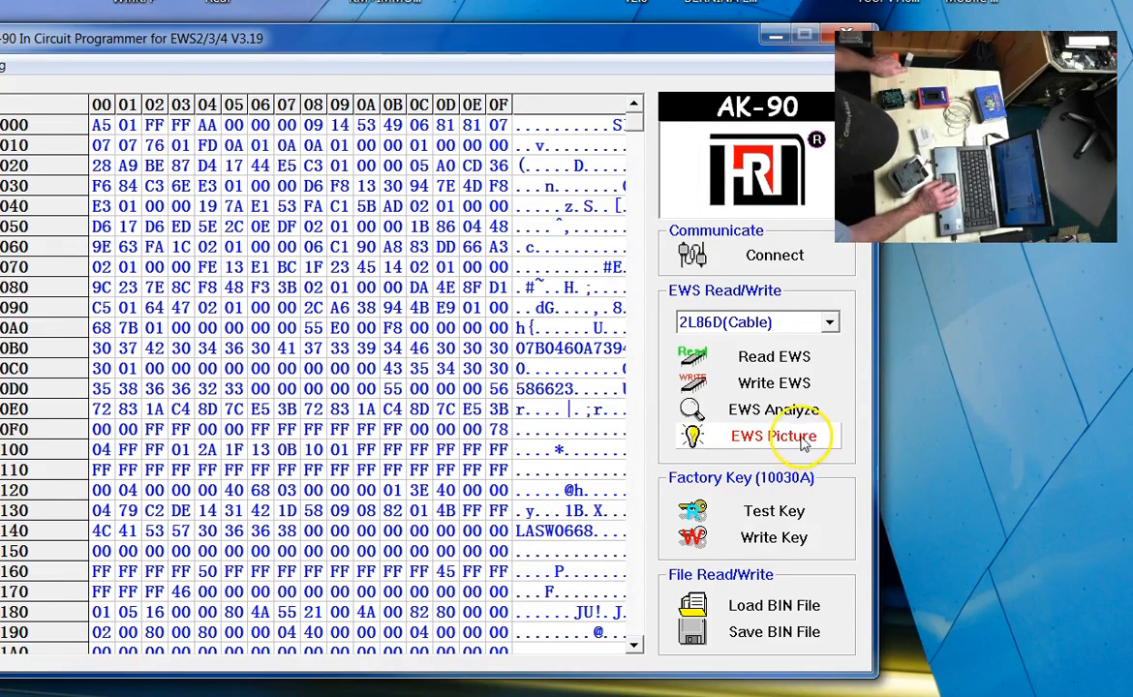
{"action": "mouse_move", "coordinate": [811, 300]}
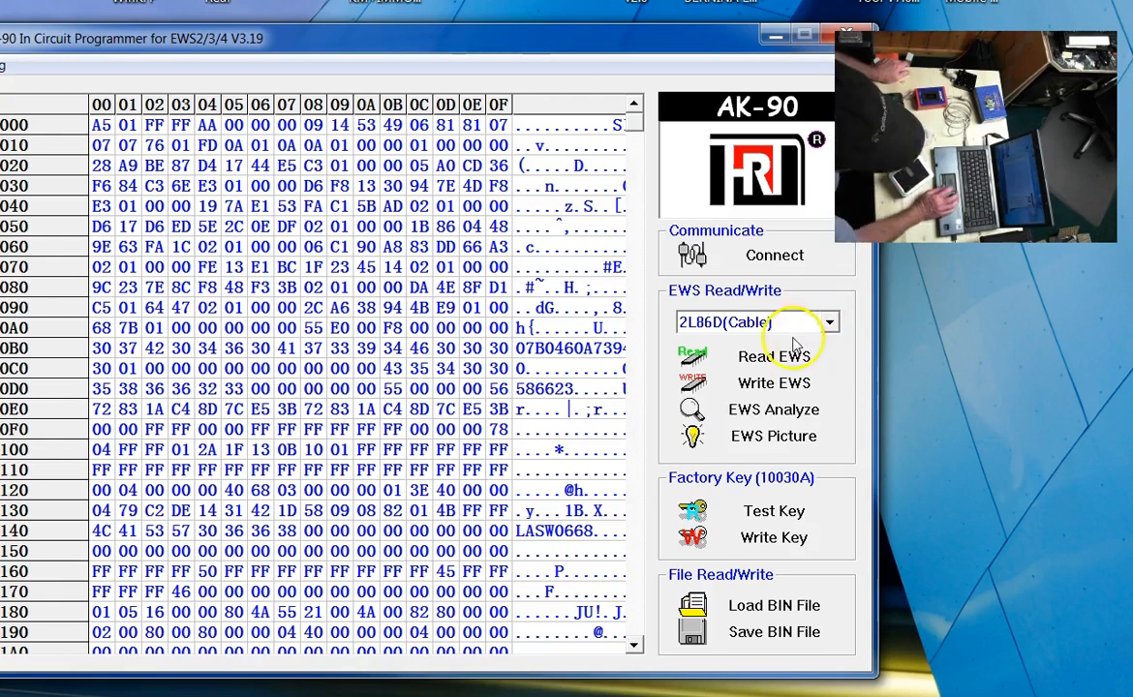
Re-read the 2L86D chip and save the second dump as another BIN file.
{"action": "left_click", "coordinate": [774, 356]}
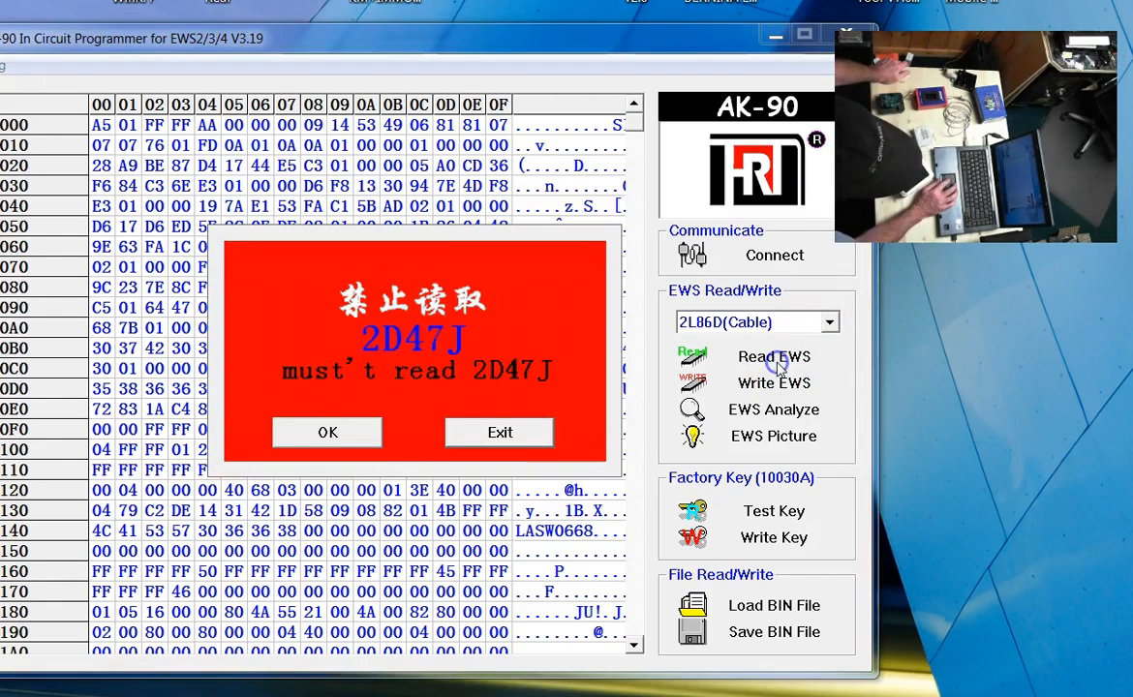
{"action": "left_click", "coordinate": [328, 431]}
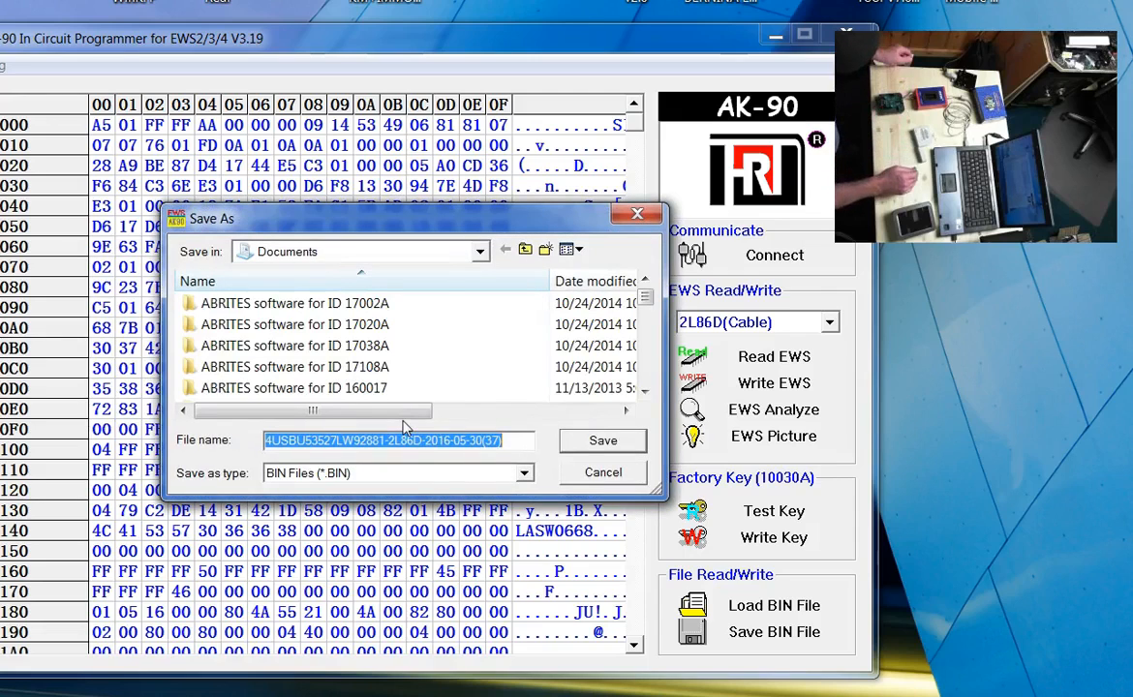
{"action": "left_click", "coordinate": [600, 440]}
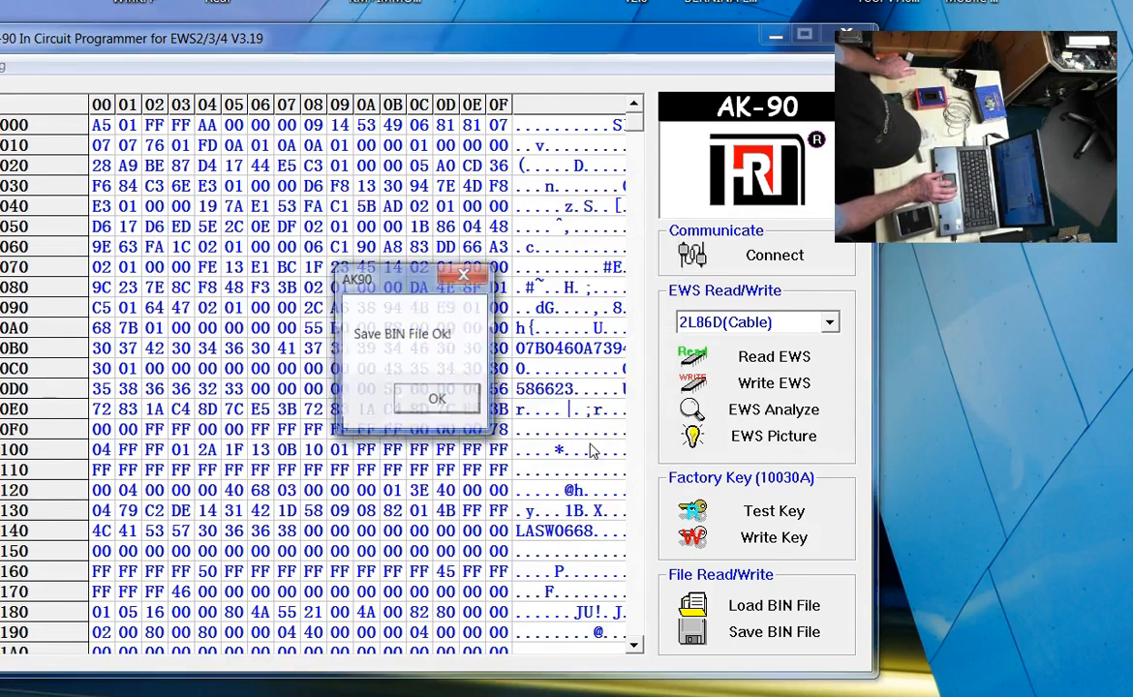
{"action": "left_click", "coordinate": [438, 399]}
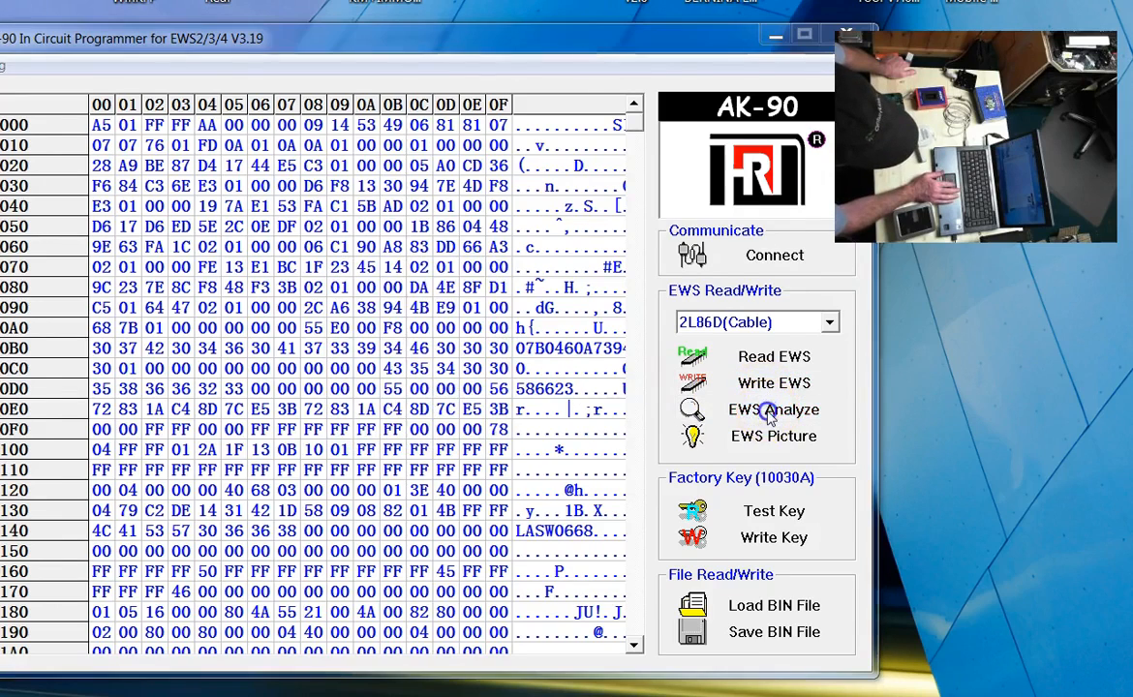
{"action": "left_click", "coordinate": [773, 411]}
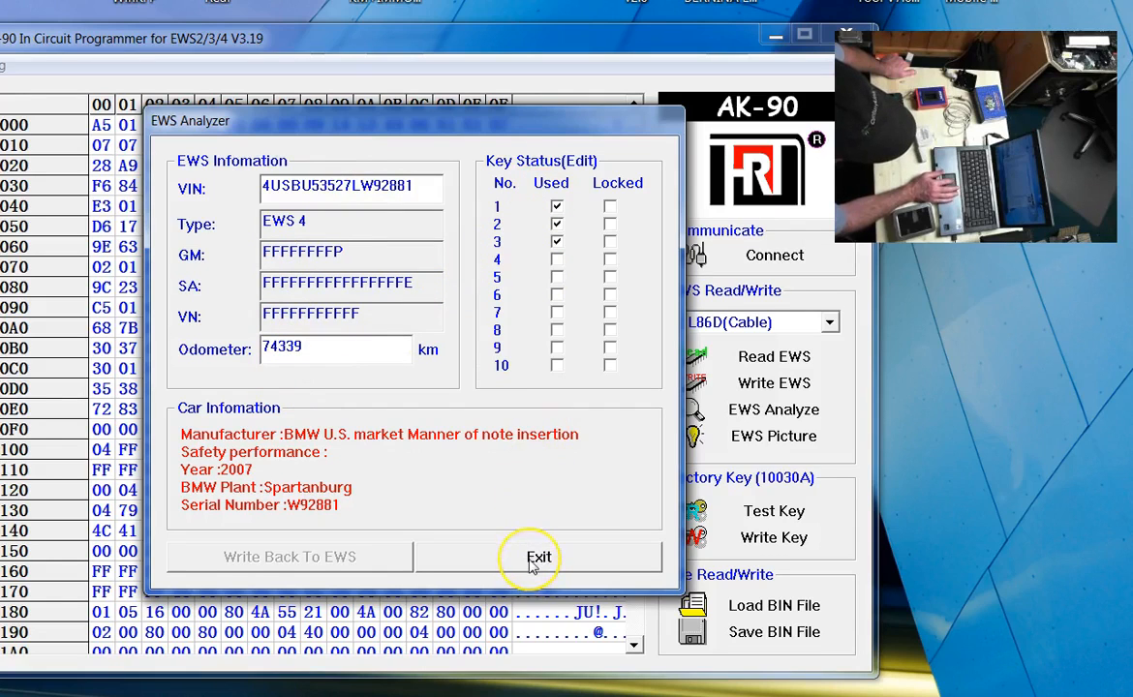
{"action": "left_click", "coordinate": [538, 558]}
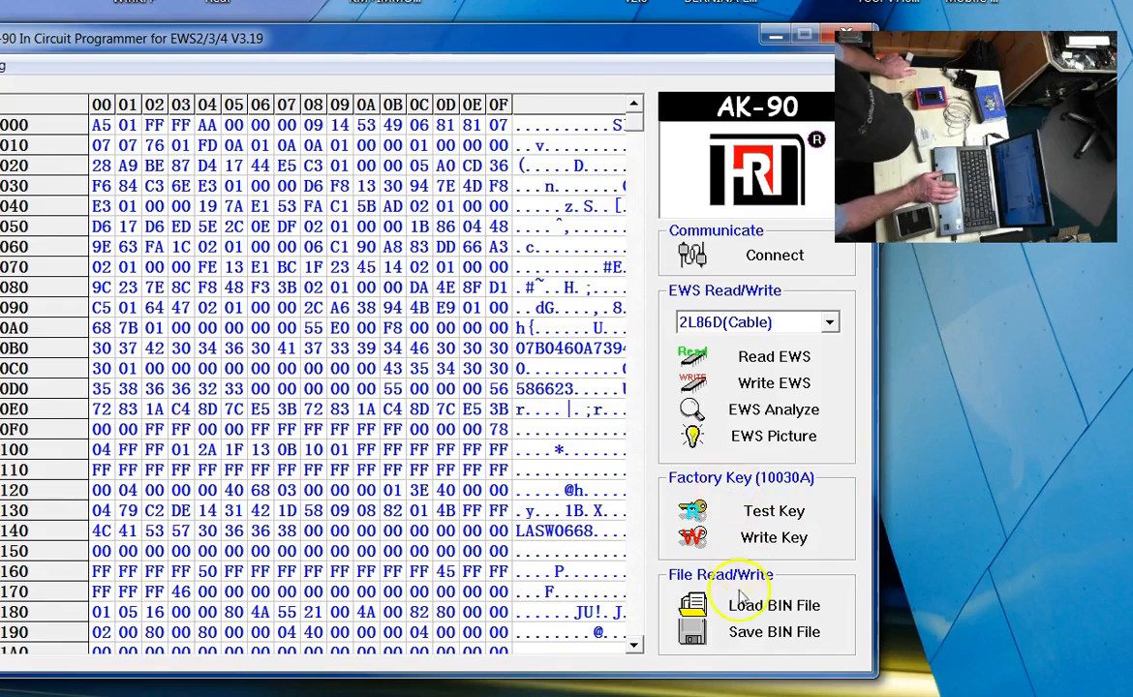